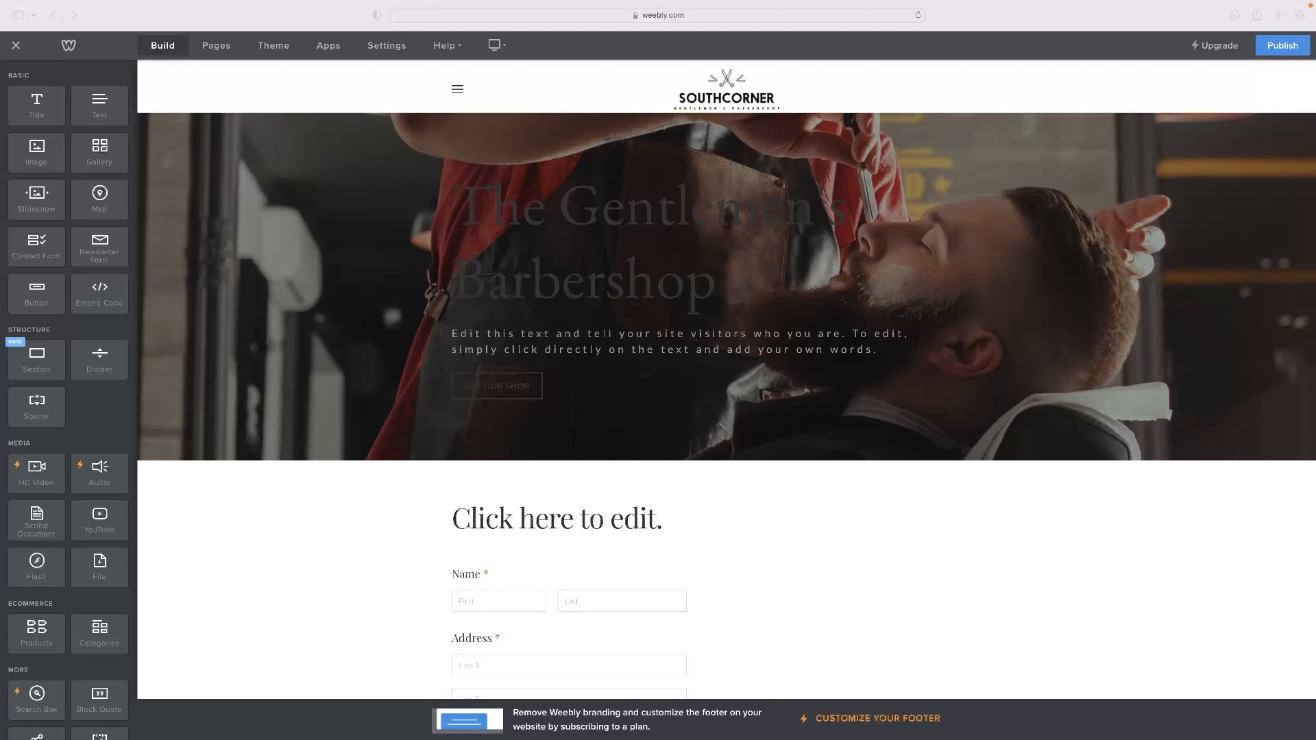
{"action": "mouse_move", "coordinate": [504, 89]}
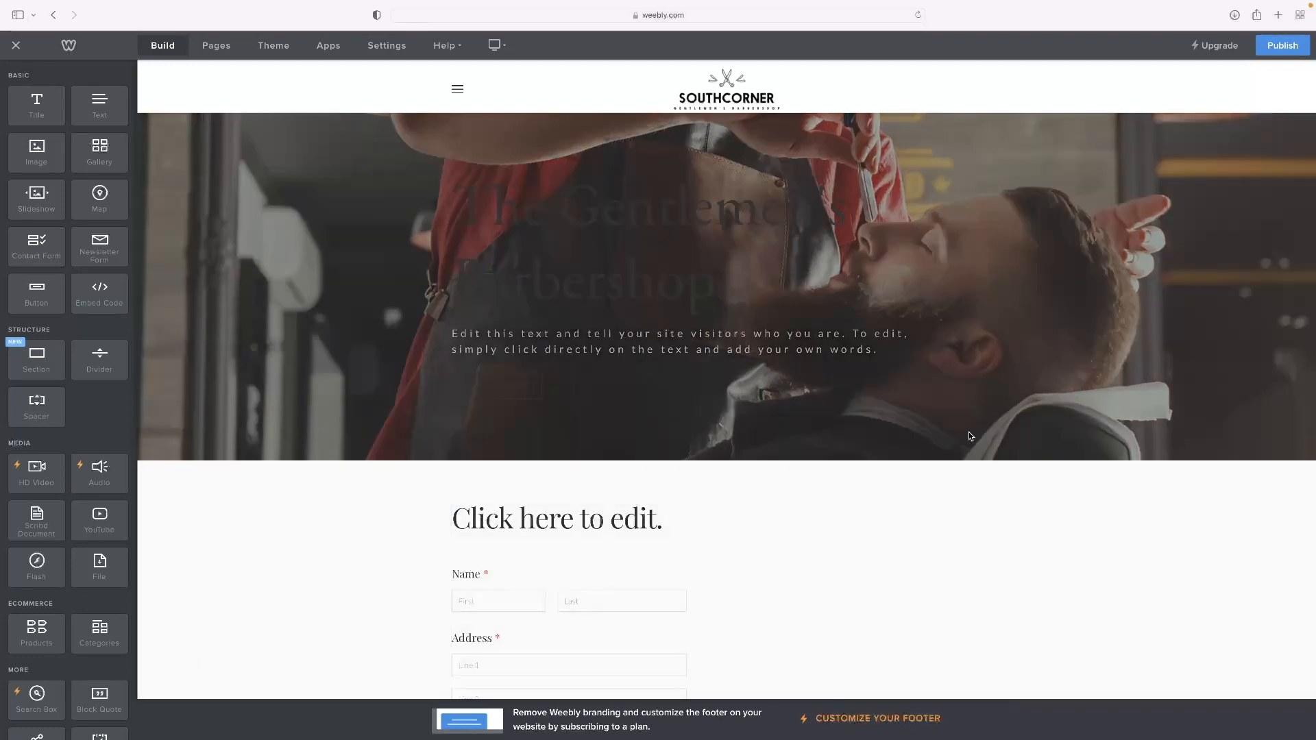
- Select the barbershop headline, then open the contact form below it in form-editing mode
{"action": "left_click", "coordinate": [677, 341]}
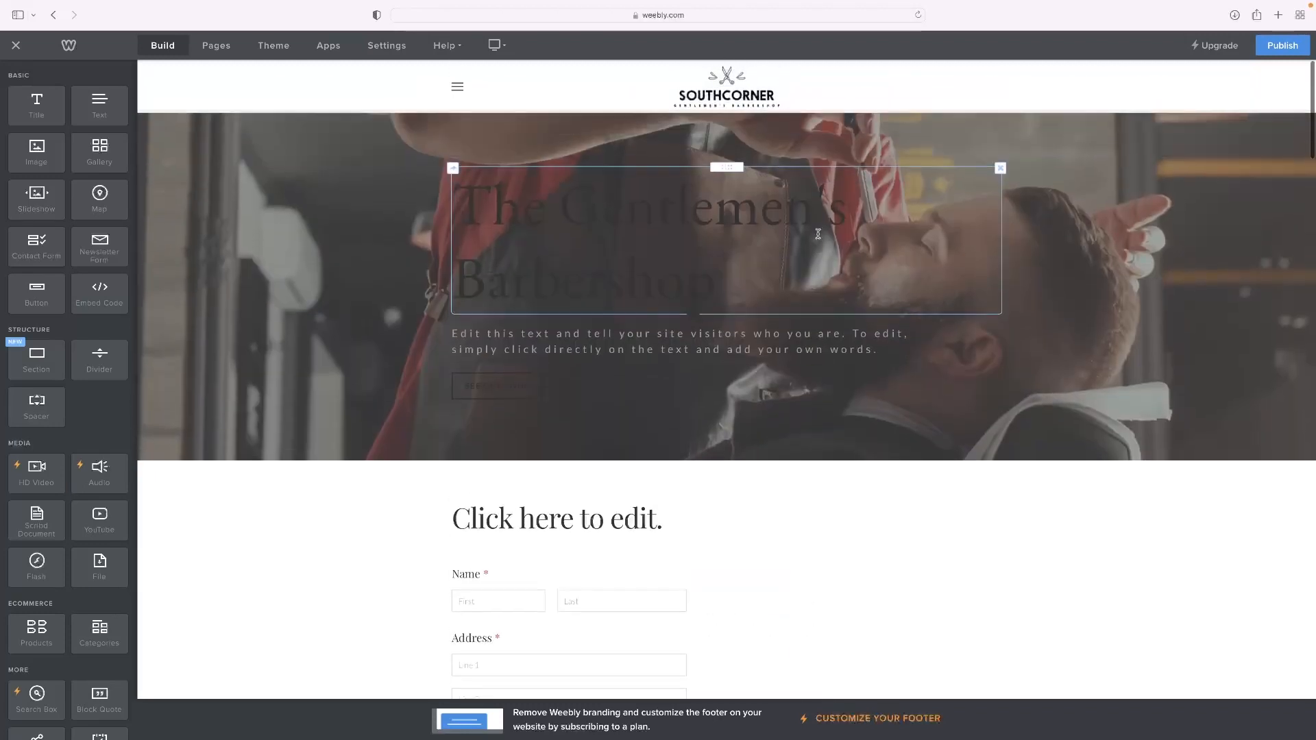
{"action": "left_click", "coordinate": [557, 519]}
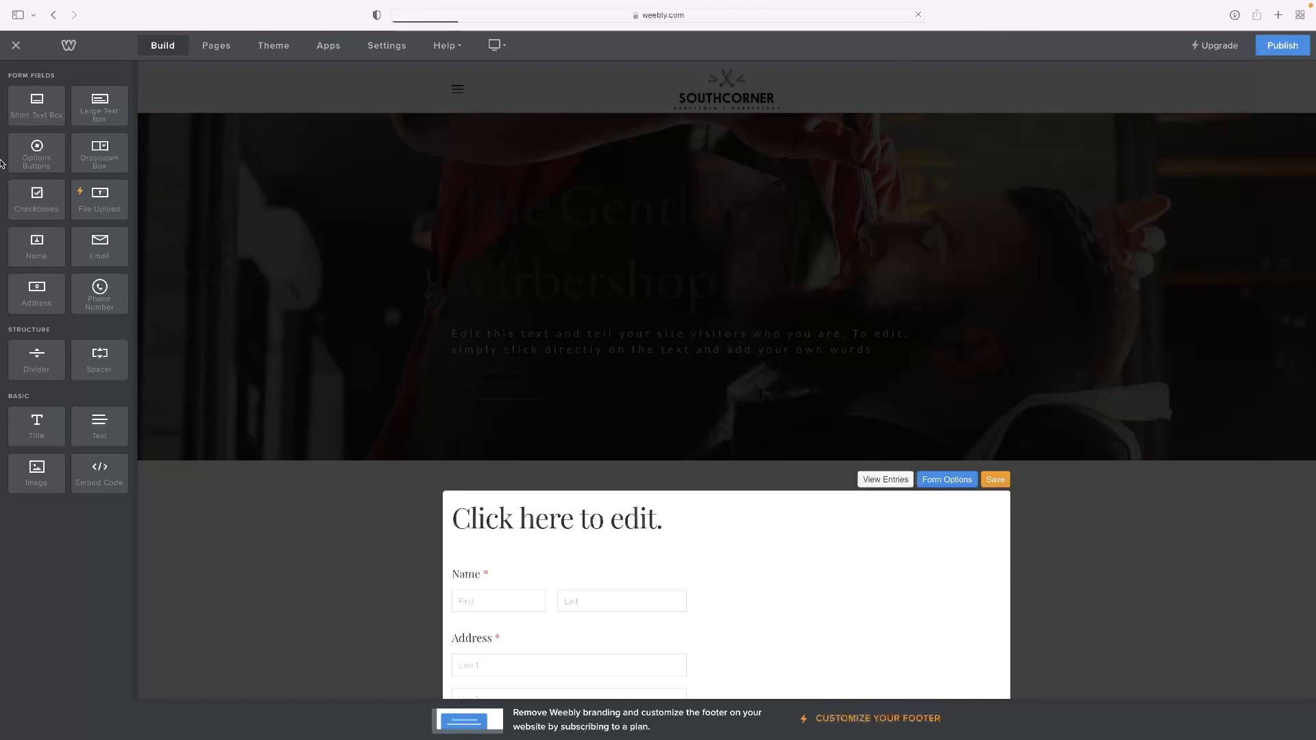
{"action": "mouse_move", "coordinate": [284, 96]}
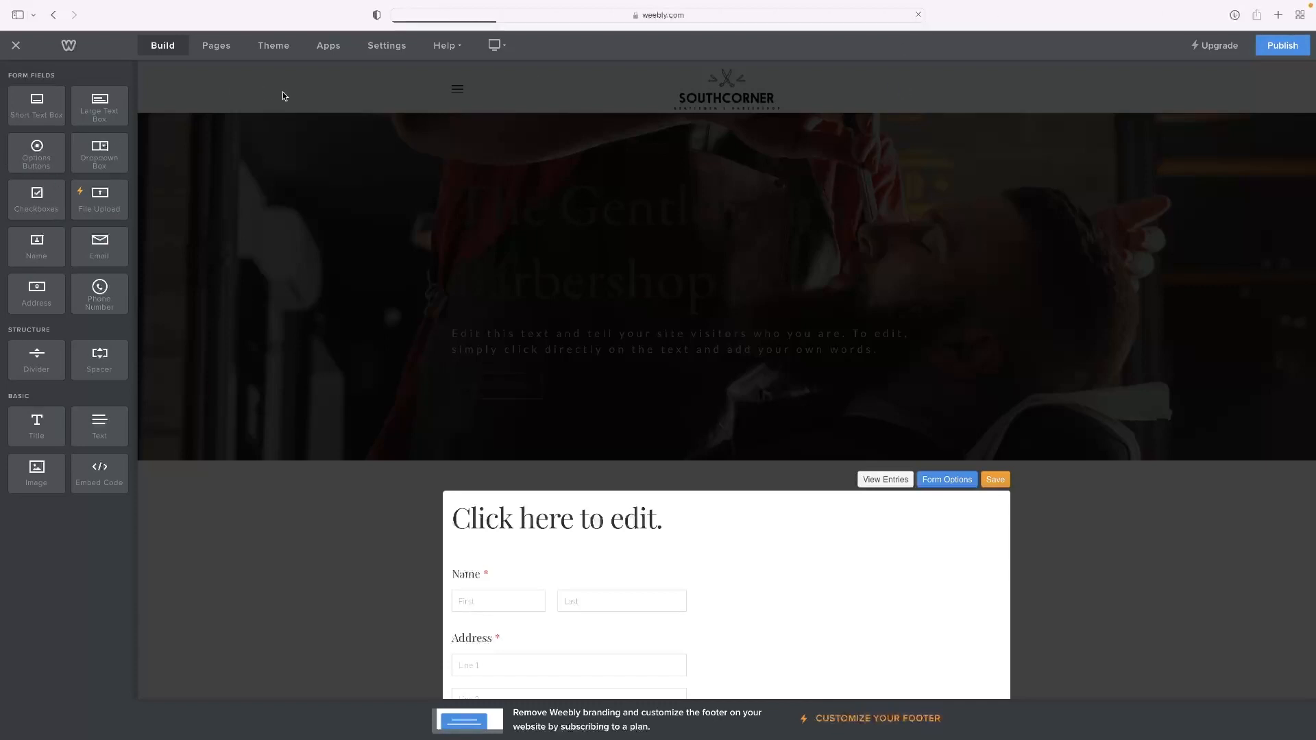
{"action": "mouse_move", "coordinate": [127, 167]}
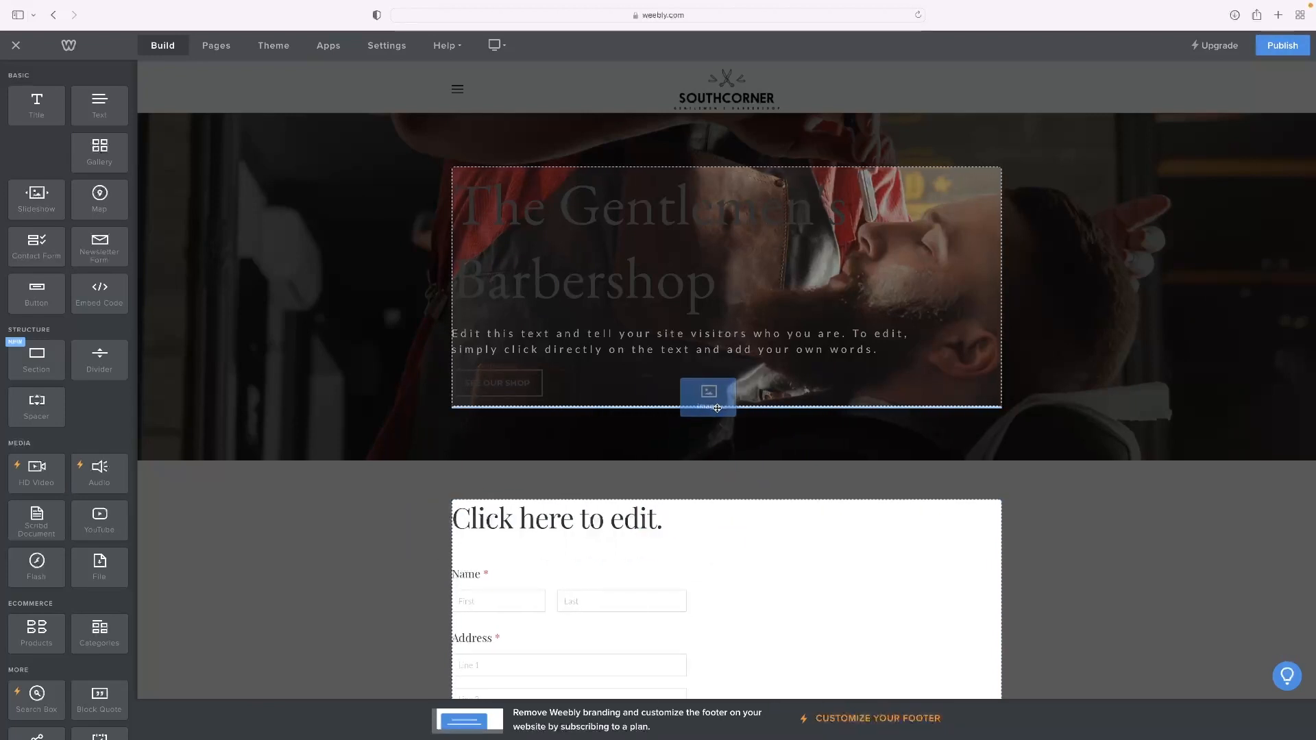
- Drag an Image element across the banner and drop it above the contact form
{"action": "left_click_drag", "start_coordinate": [707, 392], "coordinate": [747, 267]}
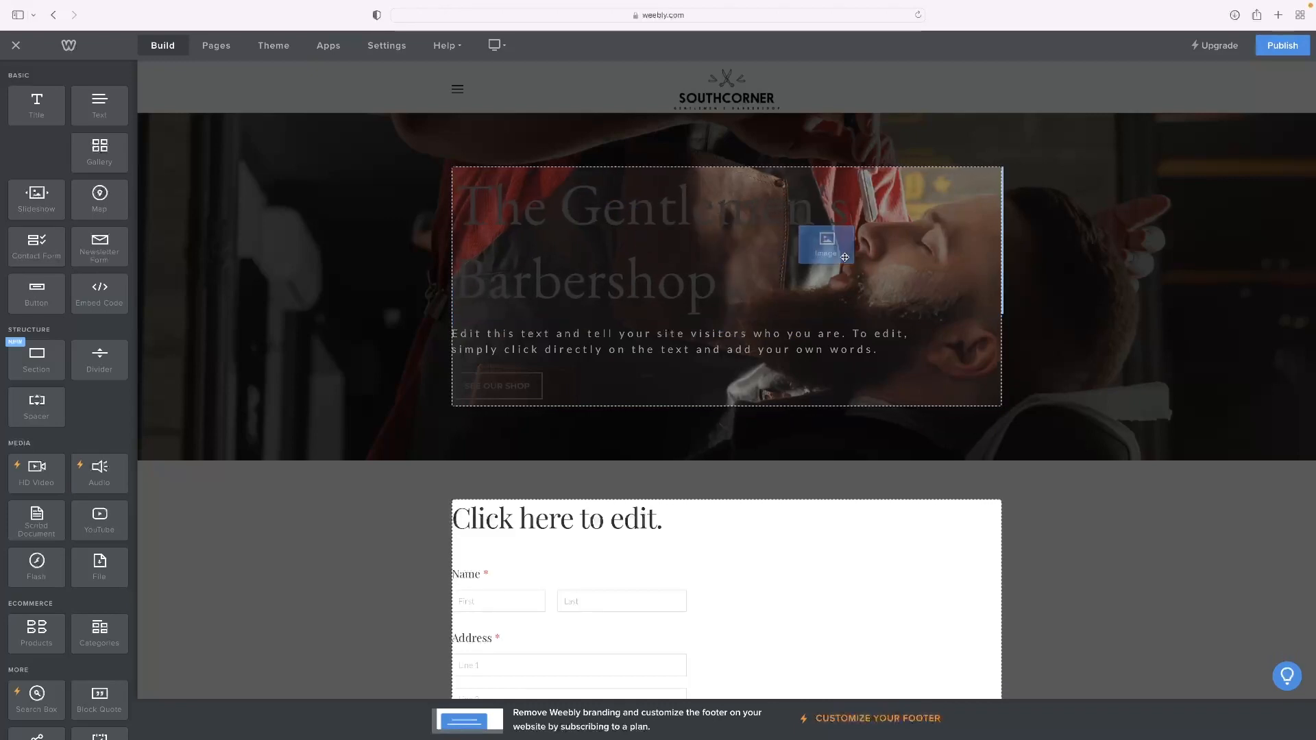
{"action": "left_click_drag", "start_coordinate": [827, 247], "coordinate": [906, 460]}
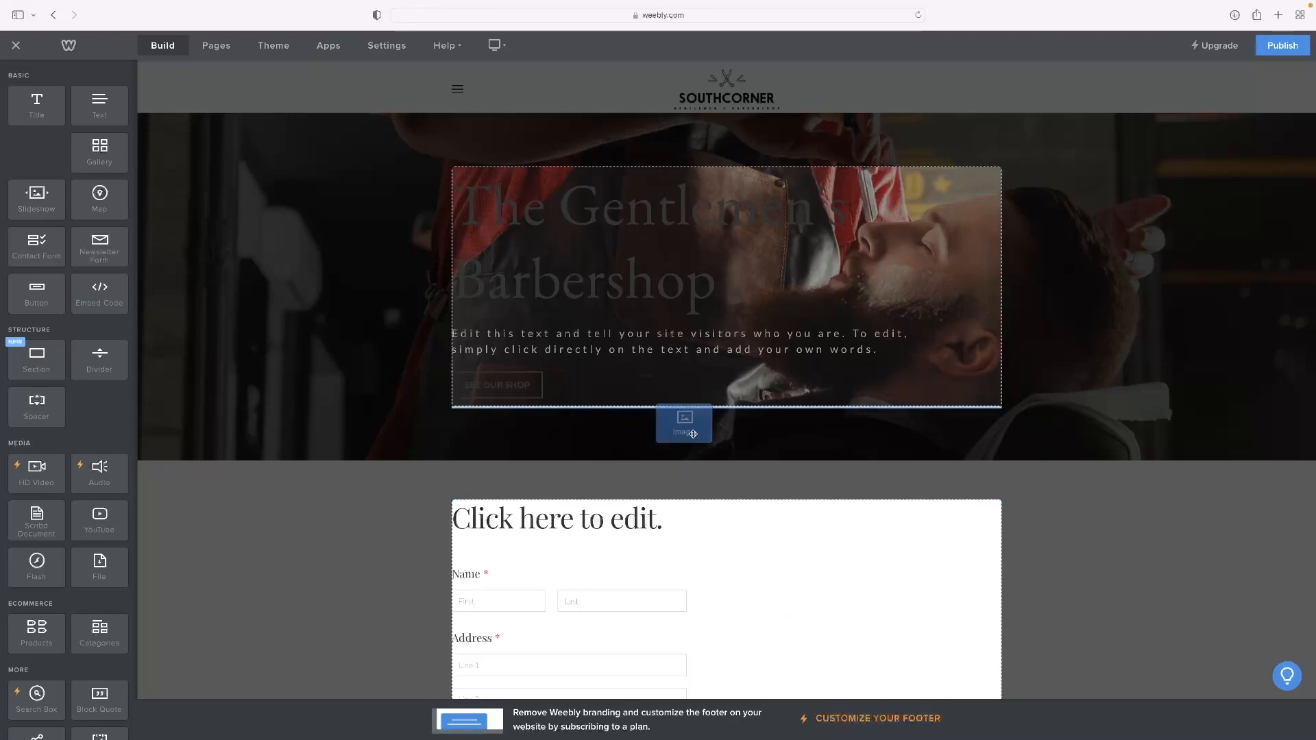
{"action": "left_click_drag", "start_coordinate": [684, 424], "coordinate": [759, 454]}
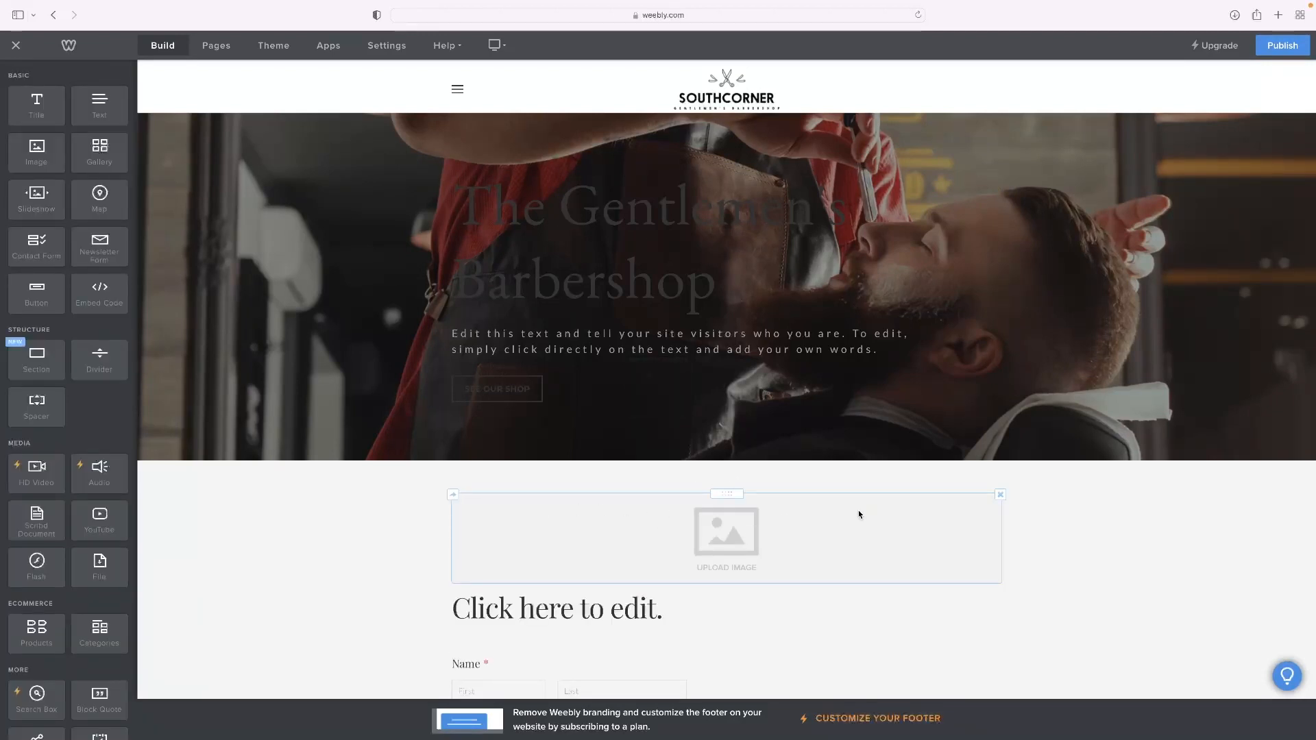
- Upload the pink hoodie photo from the computer into the empty image placeholder
{"action": "left_click", "coordinate": [726, 533]}
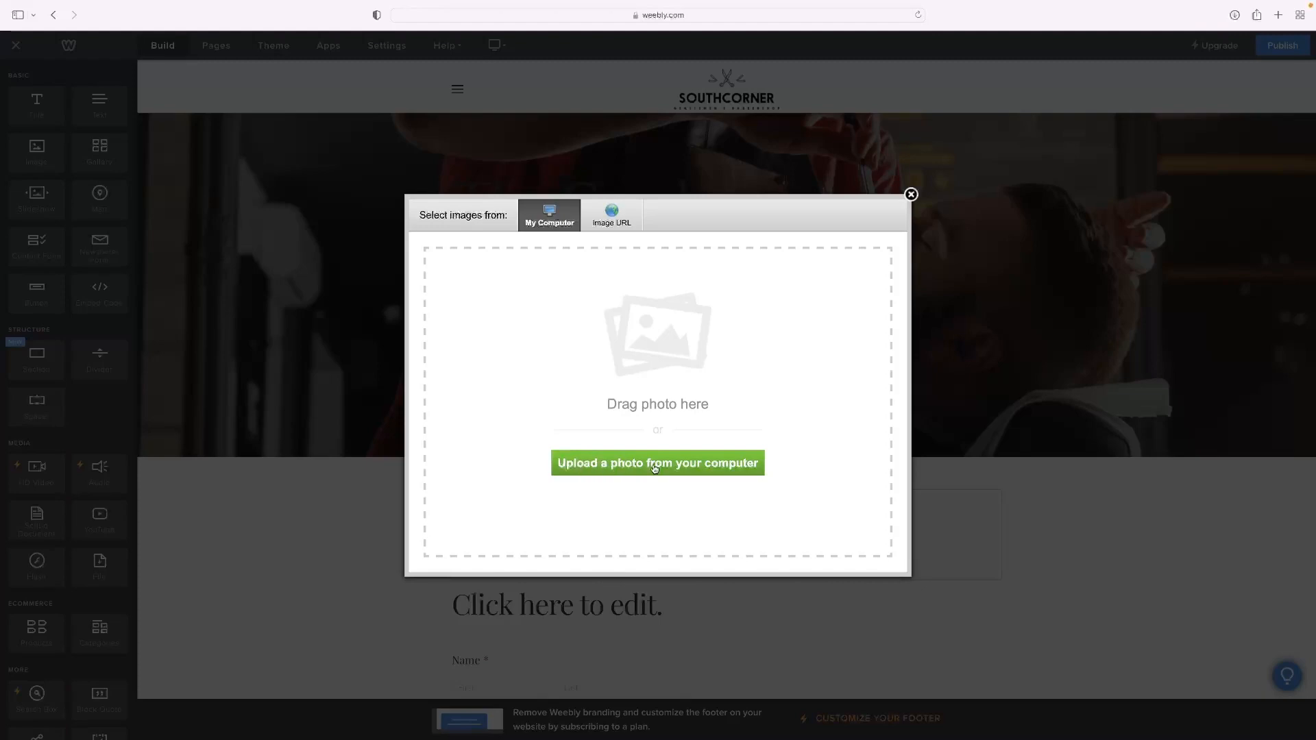
{"action": "left_click", "coordinate": [658, 463]}
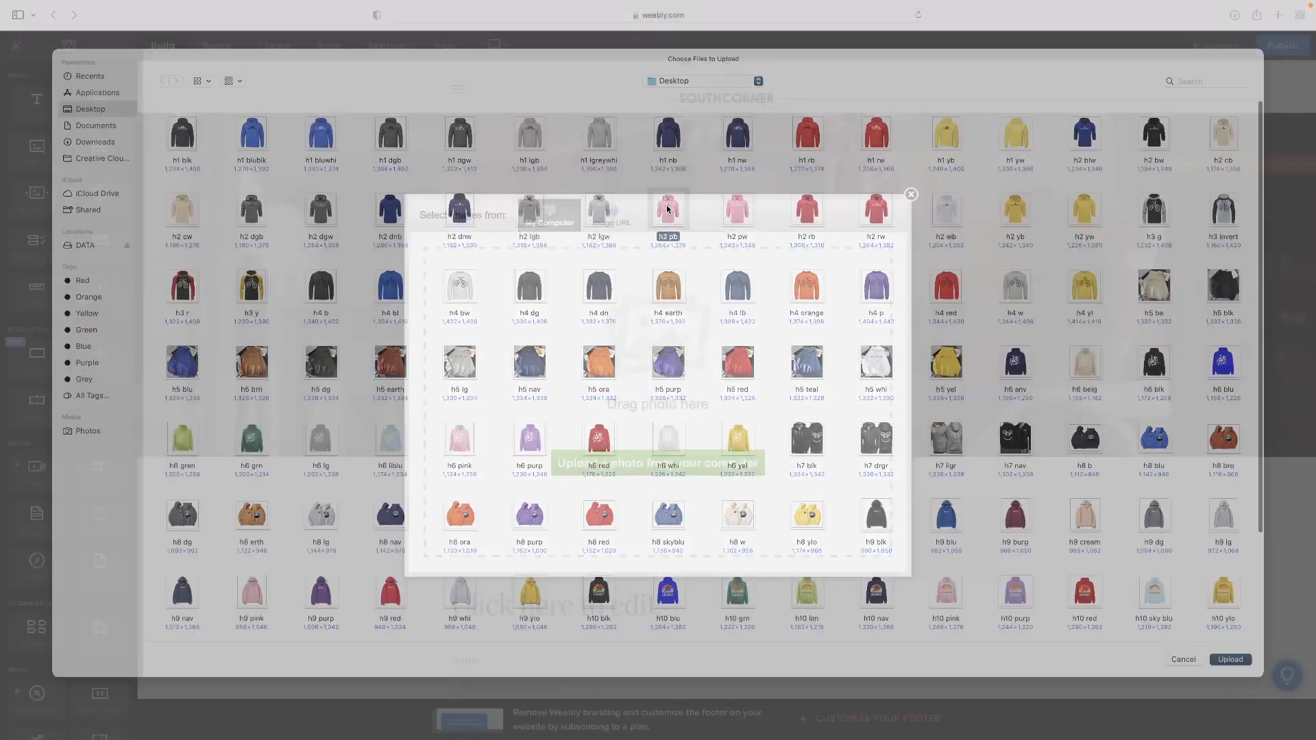
{"action": "left_click", "coordinate": [1231, 659]}
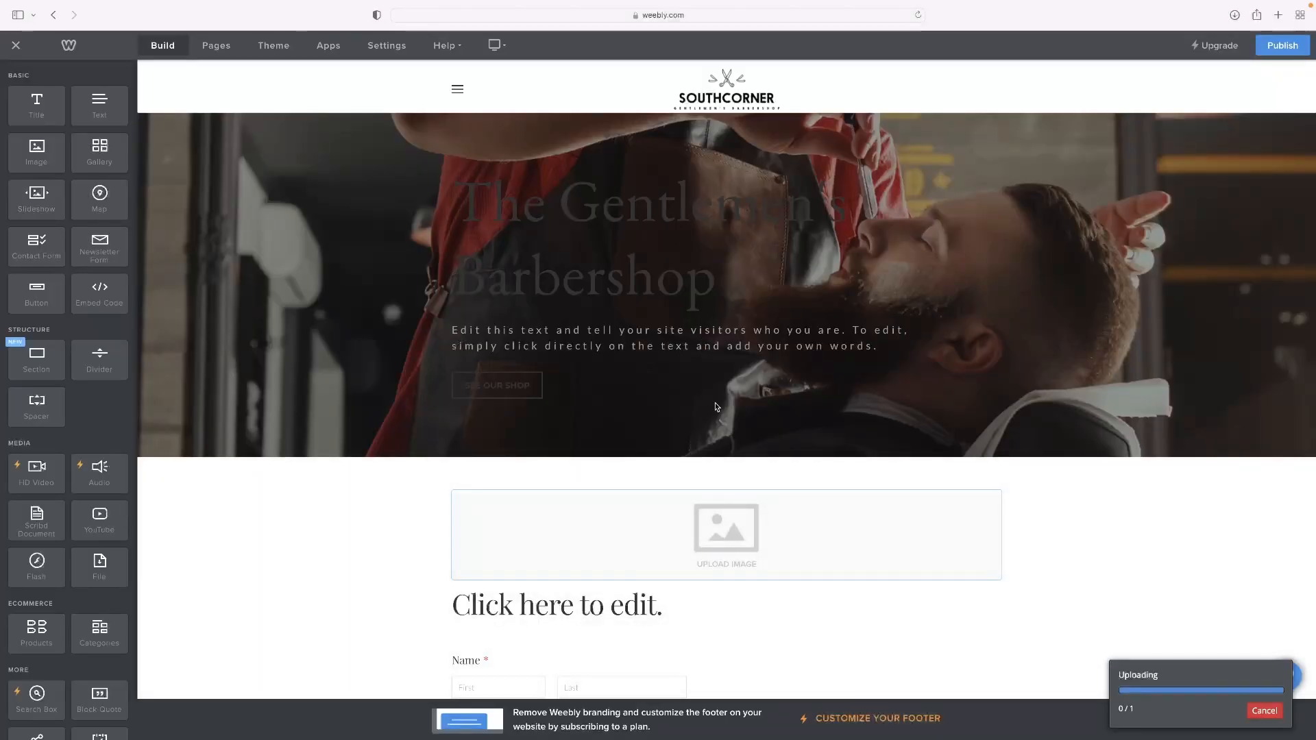
{"action": "mouse_move", "coordinate": [826, 456]}
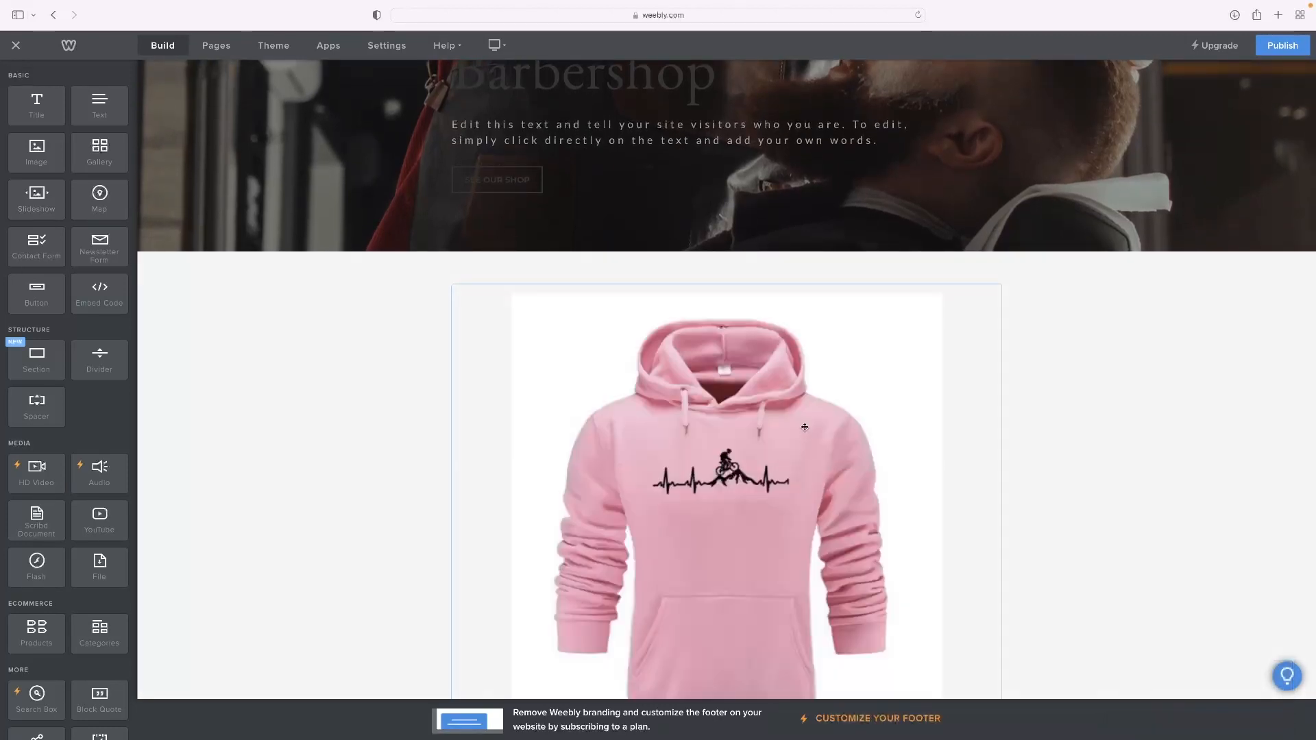
- Scroll down to confirm the pink hoodie photo fills the image above the form
{"action": "scroll", "scroll_direction": "down", "scroll_amount": 3}
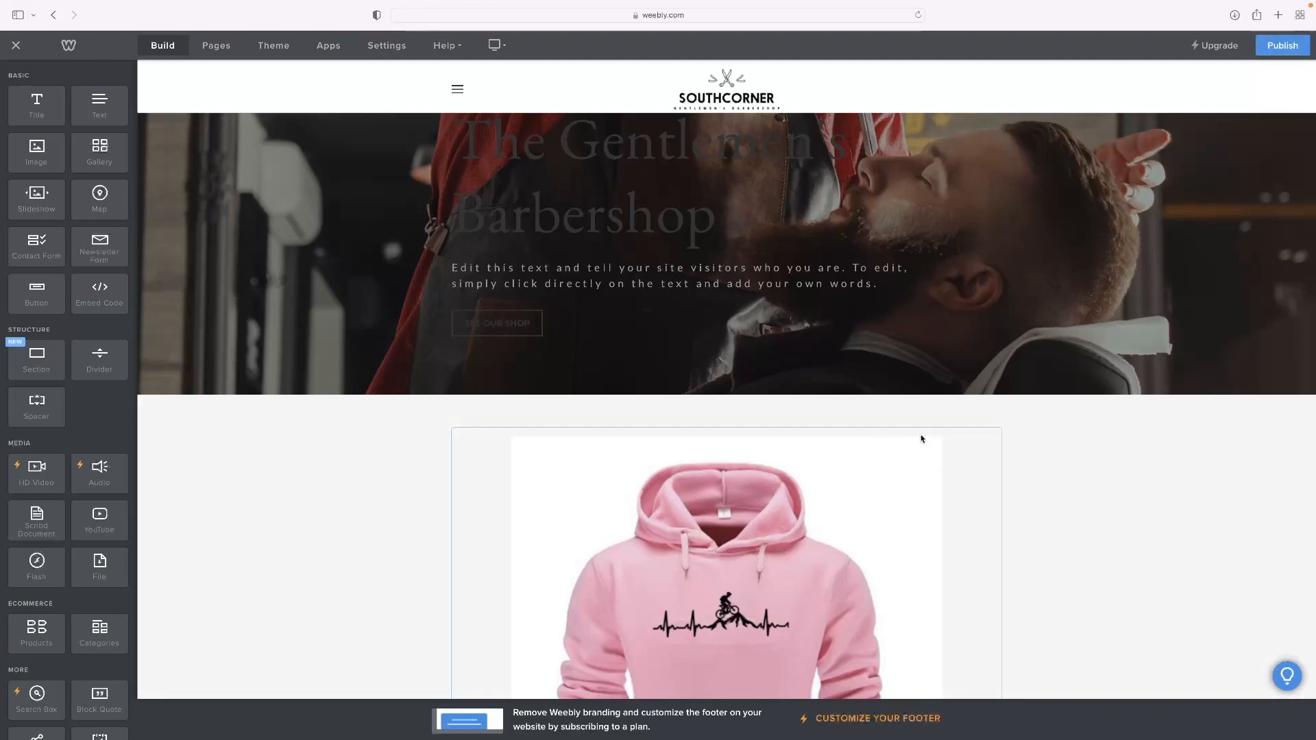
{"action": "mouse_move", "coordinate": [951, 436]}
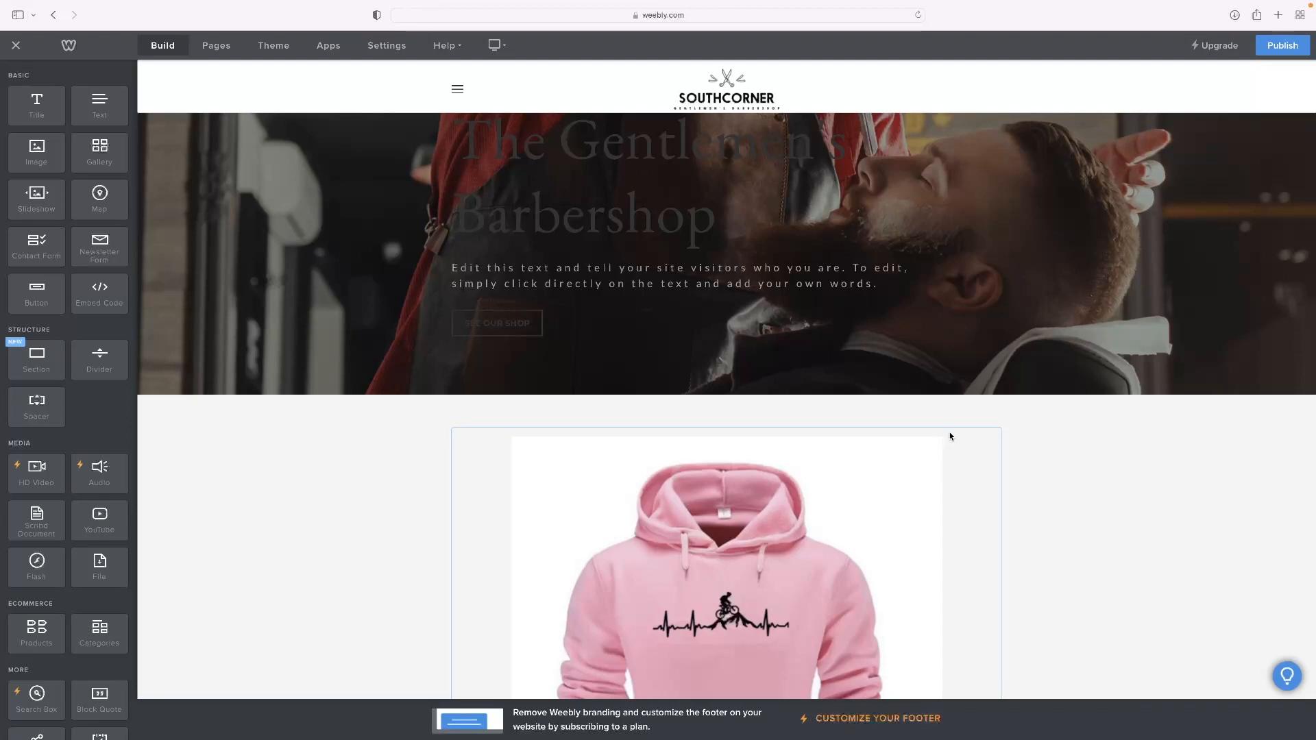